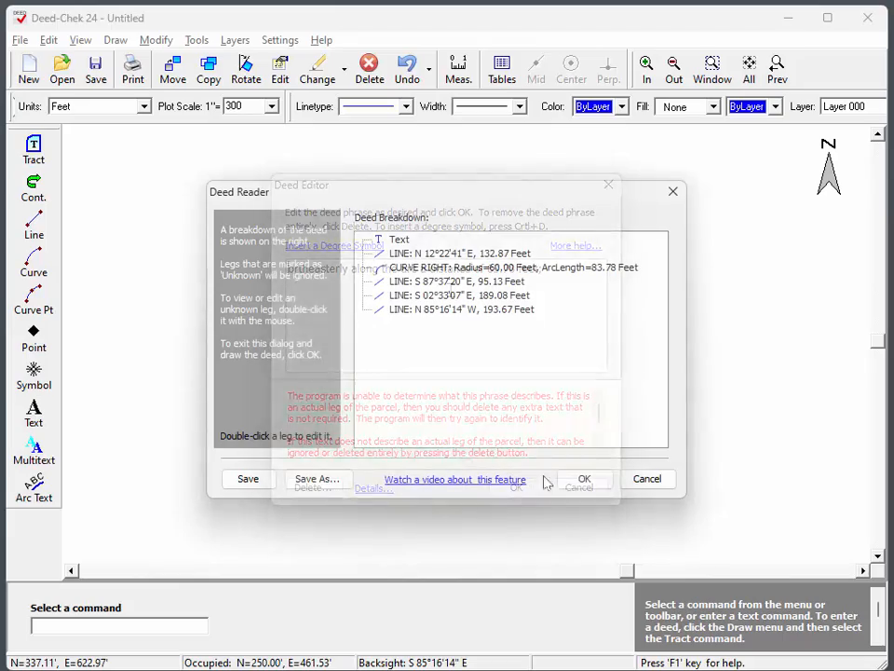
# Step: Confirm the reviewed deed calls and close the Deed Reader breakdown with OK
pyautogui.click(585, 477)
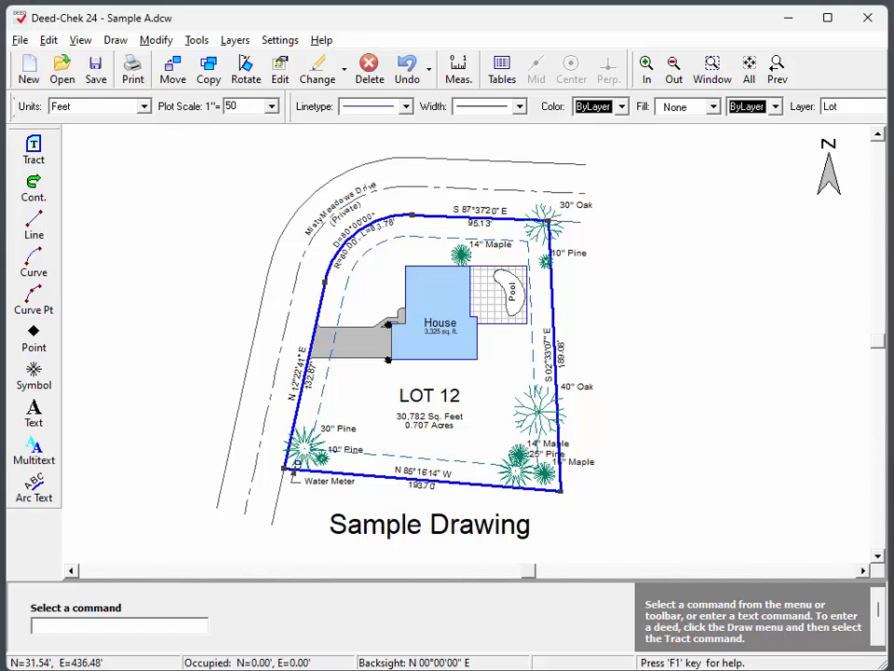
pyautogui.moveTo(406, 119)
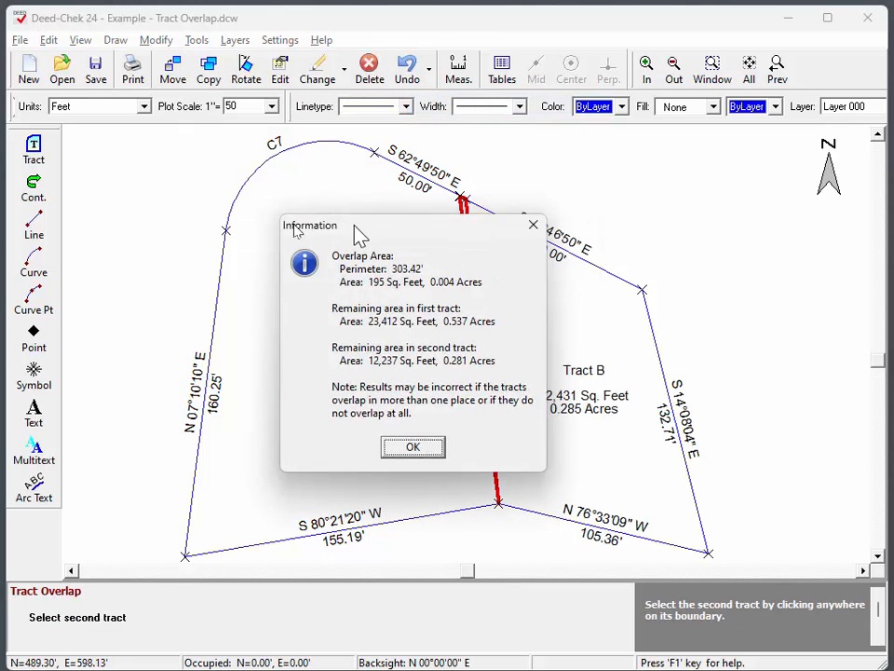
# Step: Dismiss the Information box reporting the 195 sq ft overlap and remaining tract areas
pyautogui.click(413, 447)
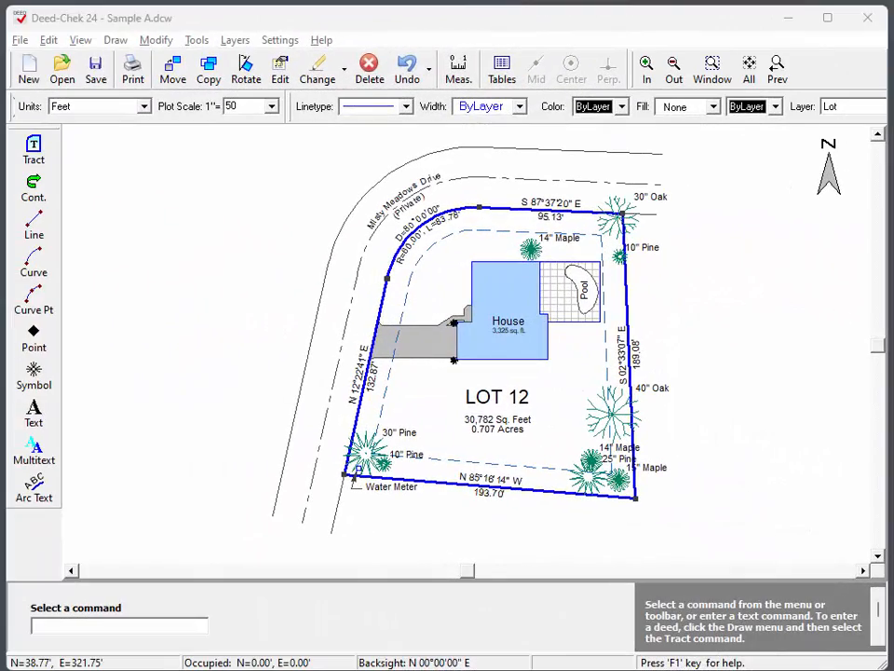